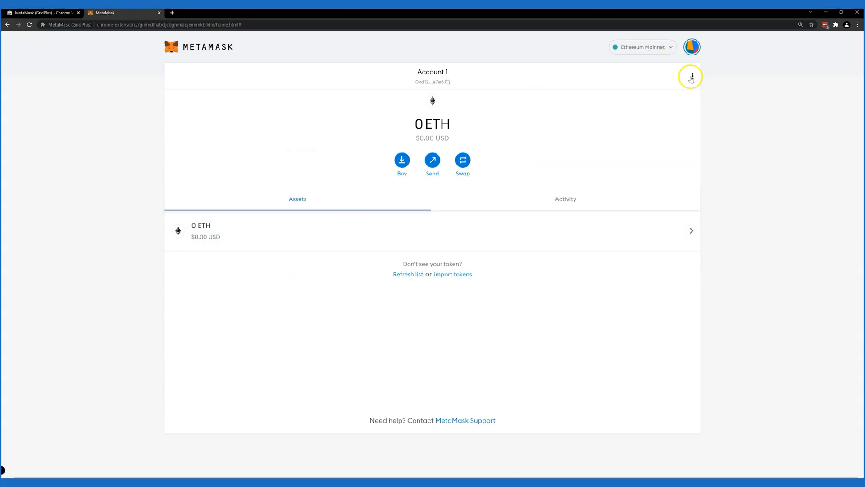
- Rename Account 1 to 'Do Not Use' in its account details and close the dialog
click(690, 76)
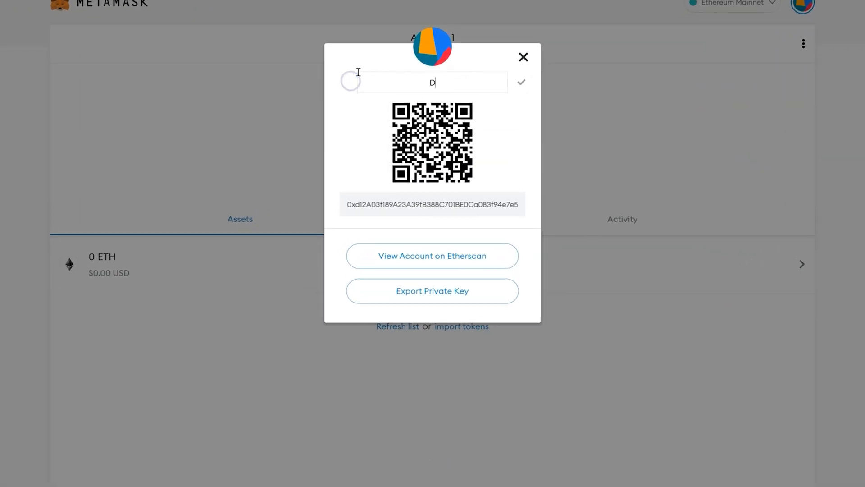
text(Do Not Use)
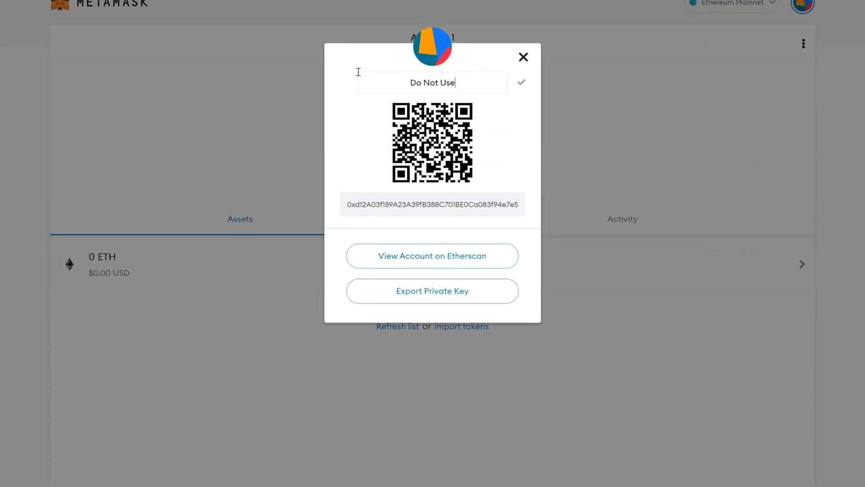
click(520, 82)
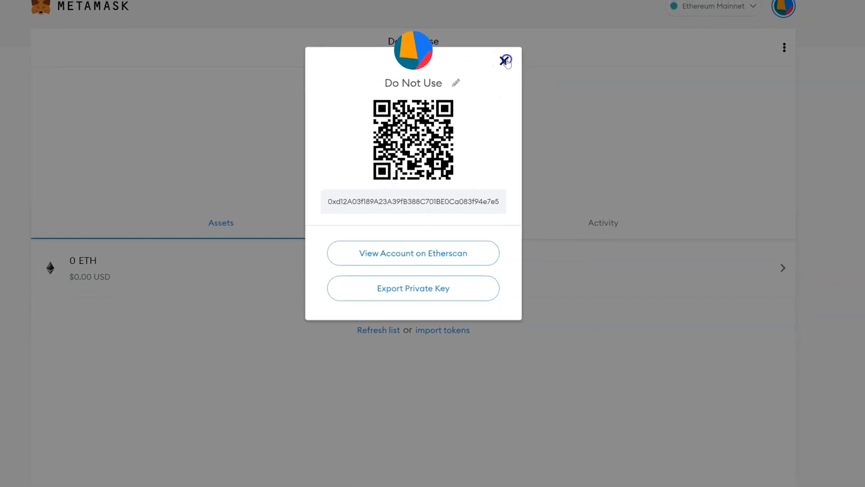
click(761, 10)
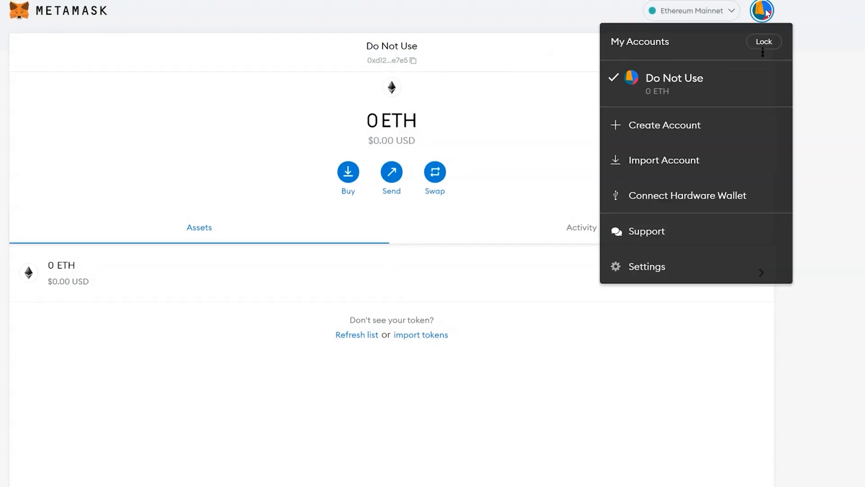
- Connect the Lattice hardware wallet from the My Accounts menu
click(688, 196)
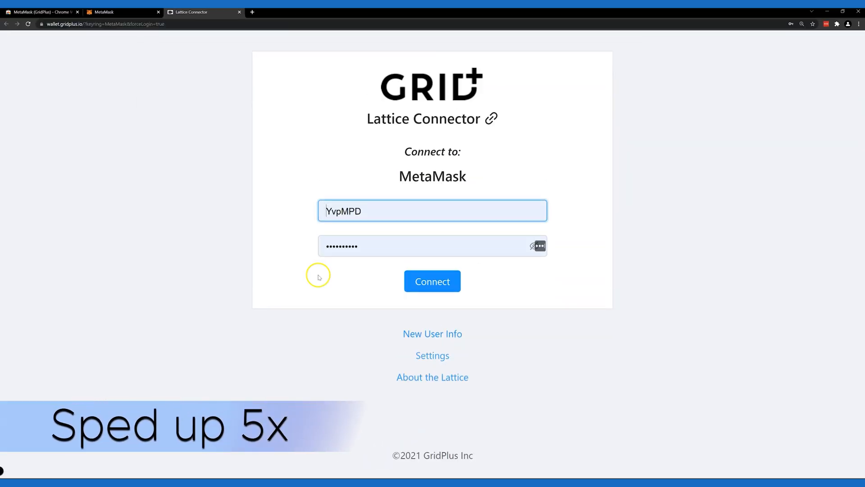
click(432, 281)
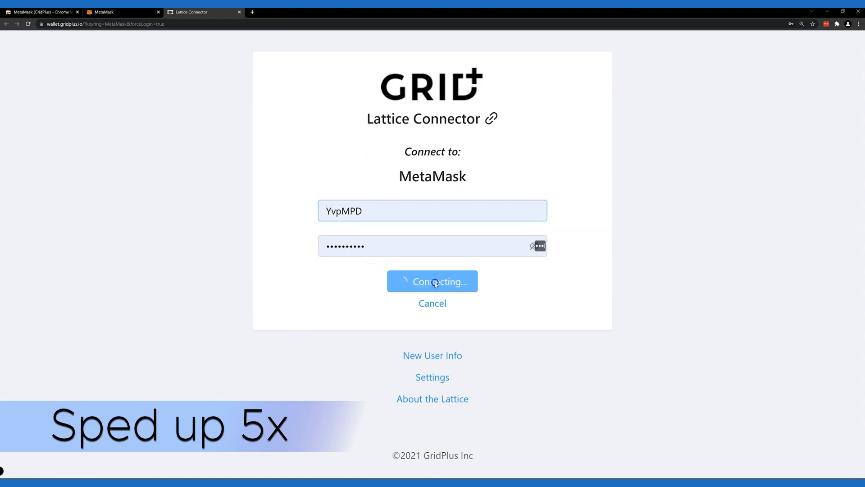
click(432, 281)
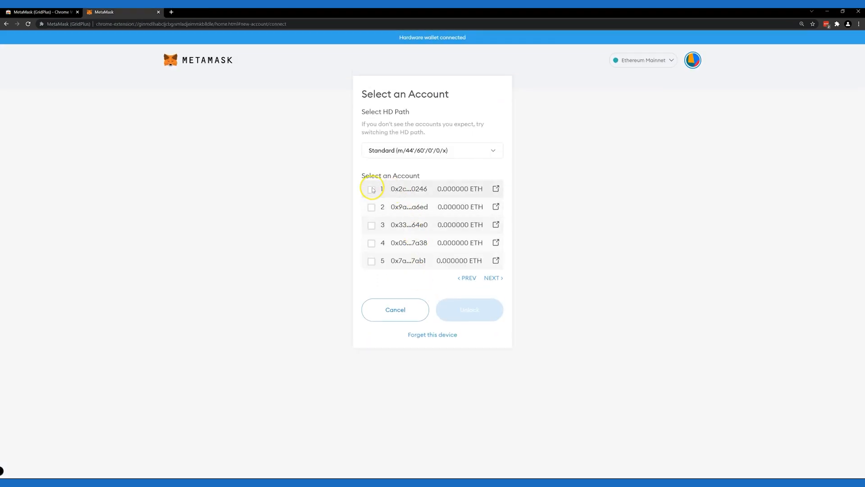
- Select accounts 1 and 2 and unlock them as Lattice 1 and Lattice 2
click(371, 206)
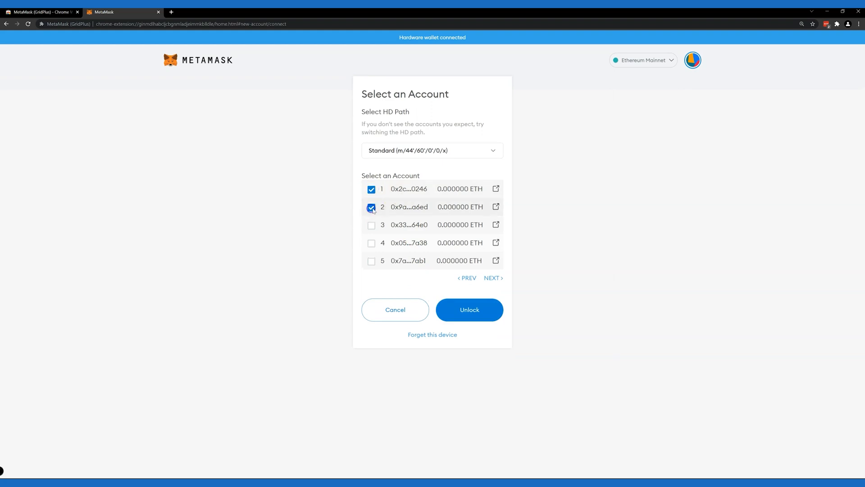
click(468, 309)
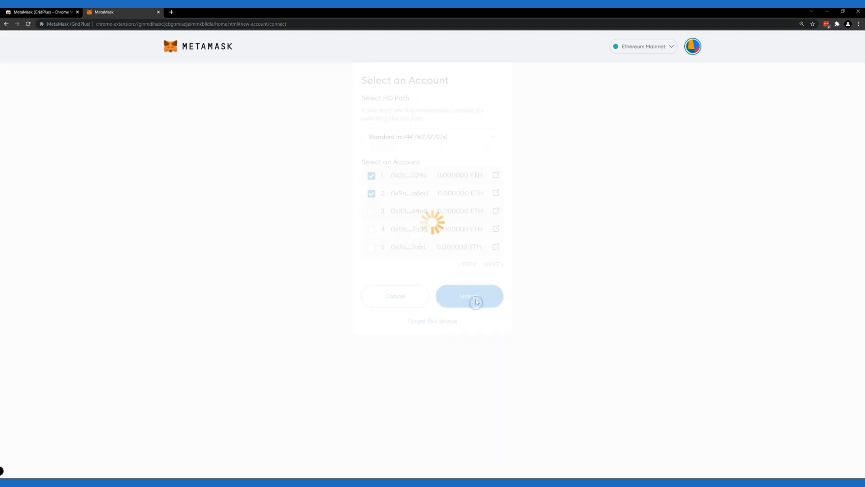
click(468, 295)
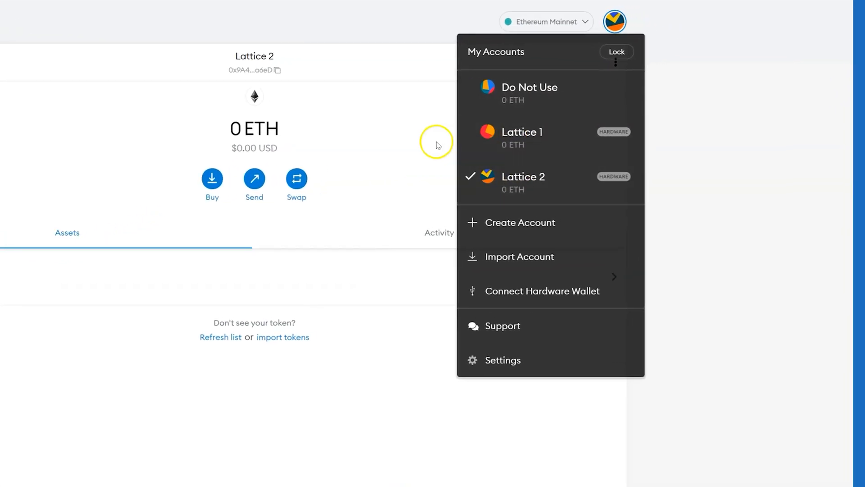
- Connect the hardware wallet again and add the SafeCard's two funded accounts
click(436, 142)
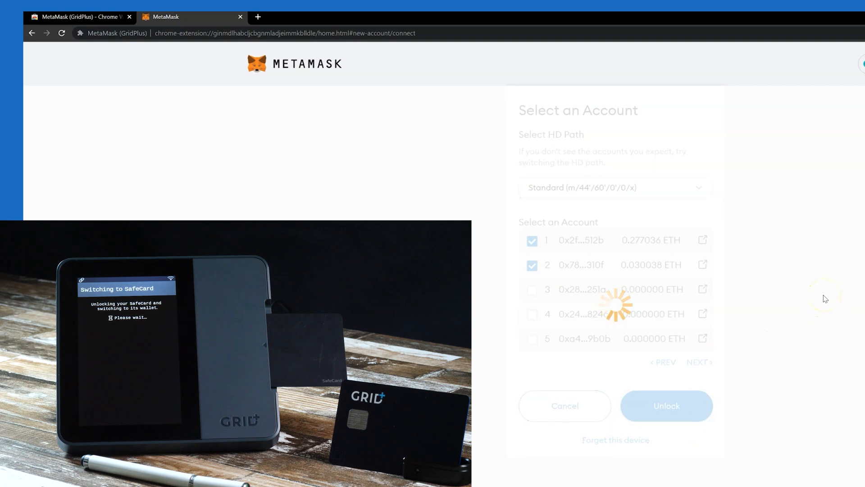
click(532, 240)
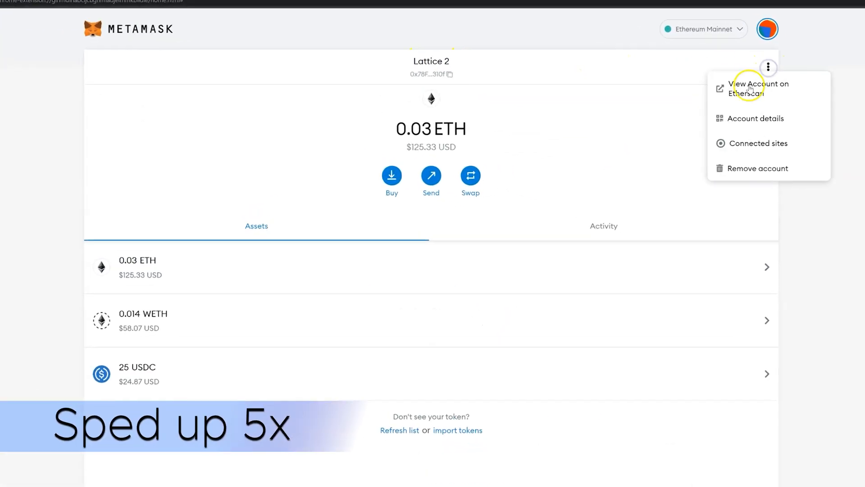
- Name the 0.03 ETH account 'Bob SafeCard 2' and switch to the 0.277 ETH Lattice 1 account
click(754, 118)
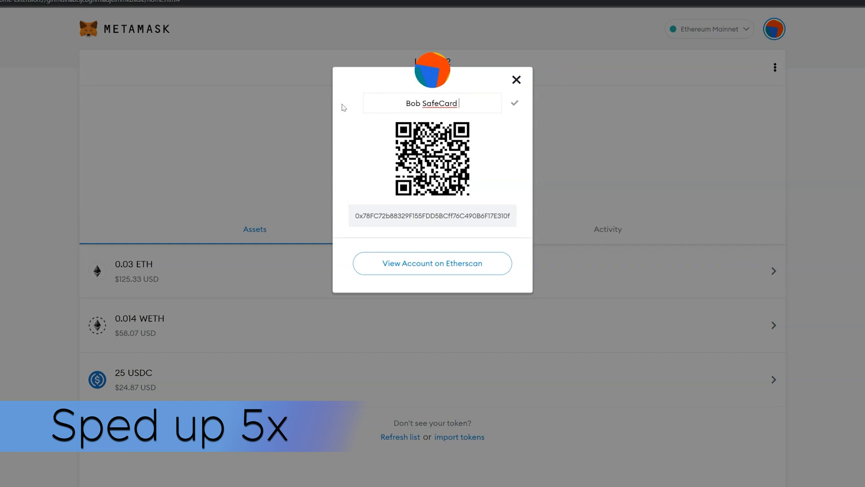
click(773, 29)
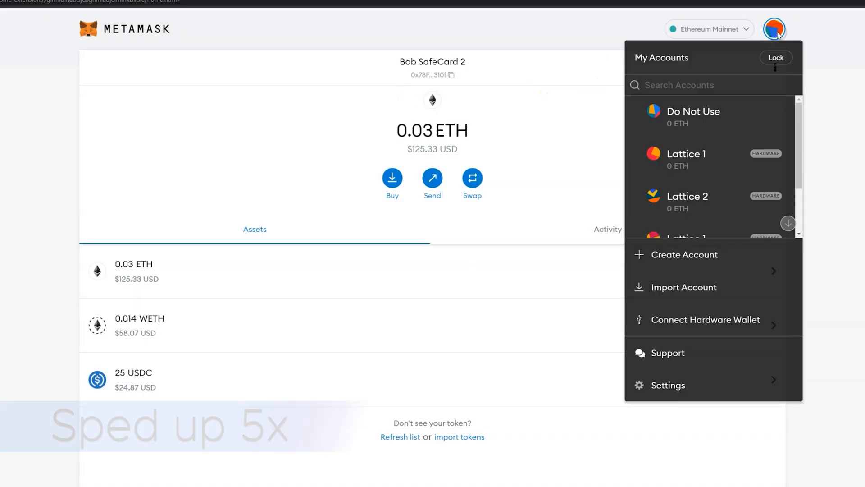
click(686, 159)
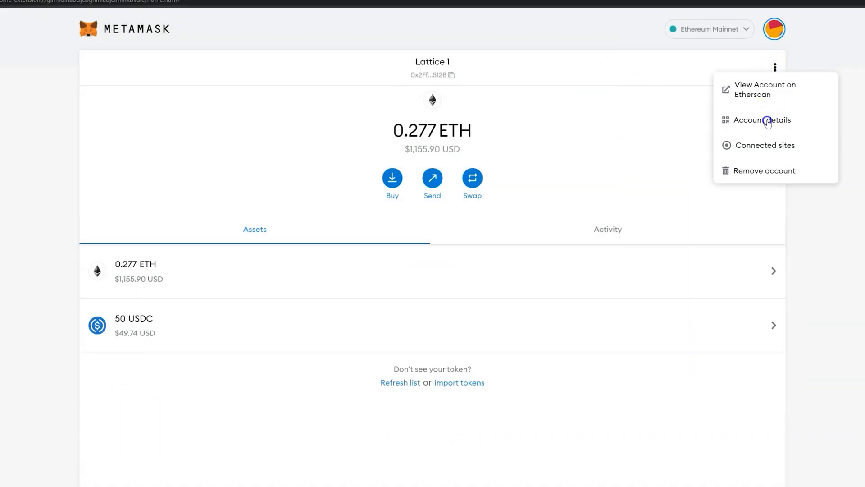
- Rename the 0.277 ETH Lattice 1 account to 'Bob SafeCard 1' via Account details
click(762, 120)
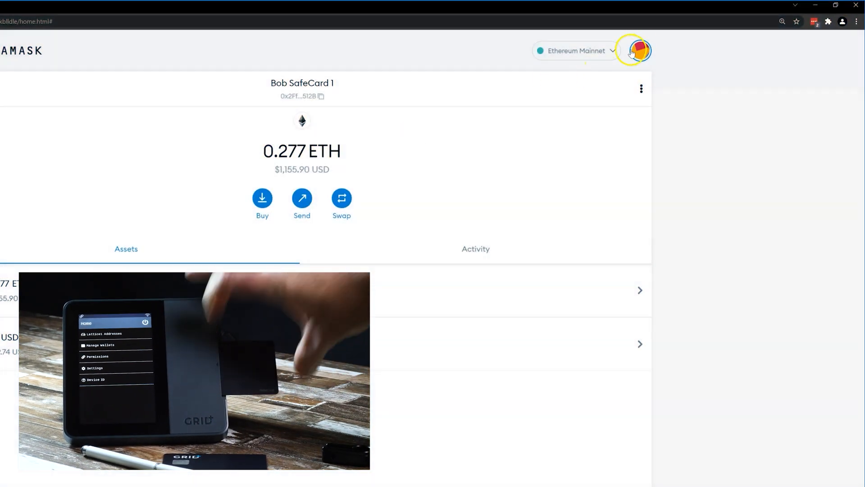
- Connect the Lattice wallet and add the other SafeCard's first account
click(638, 51)
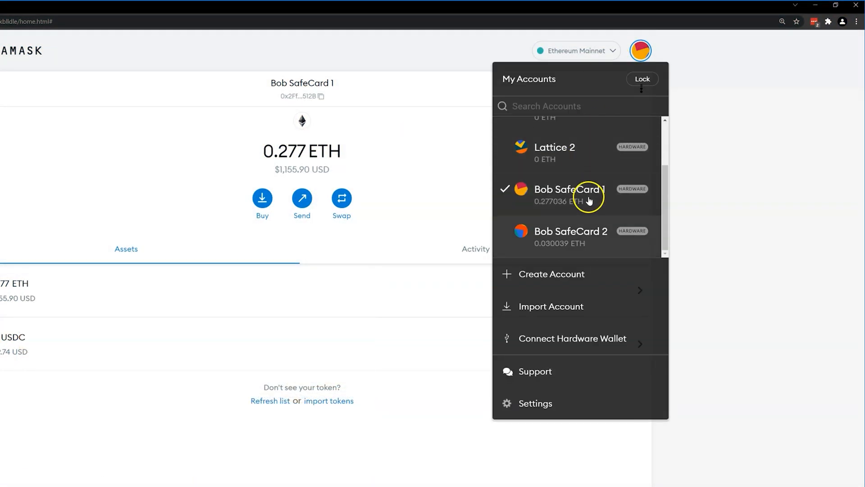
click(572, 338)
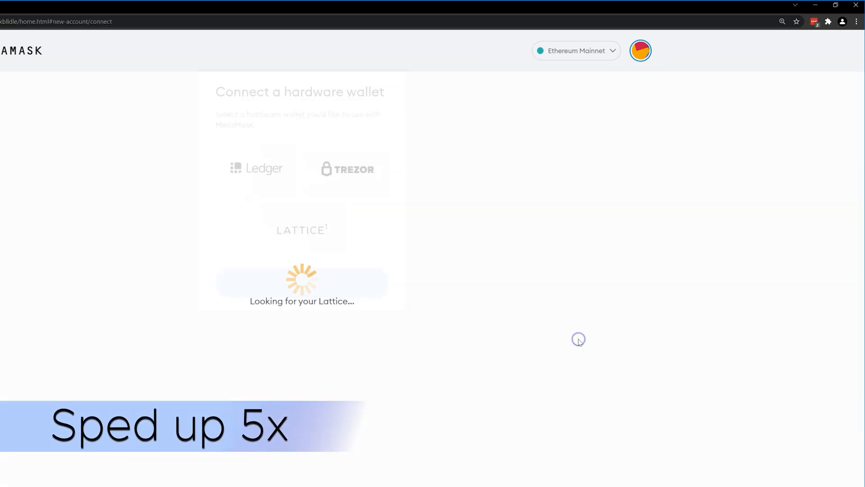
mouse_move(579, 342)
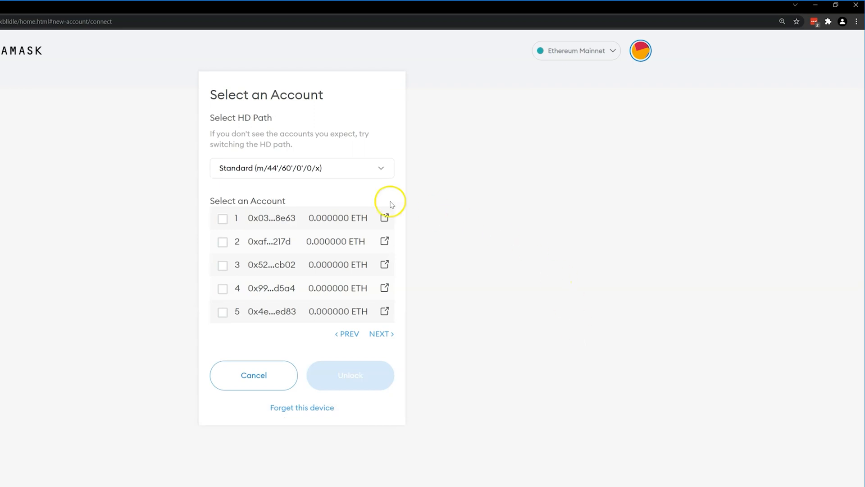
click(350, 375)
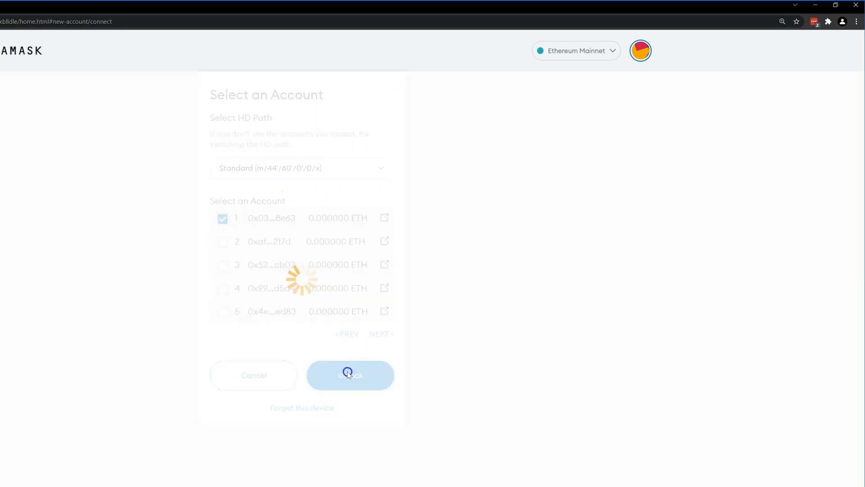
click(350, 375)
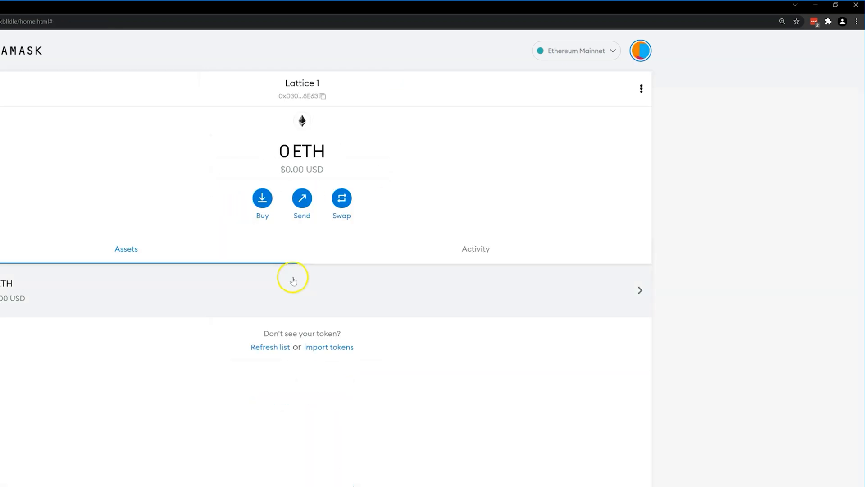
- Rename the new 0 ETH account to 'Alice SafeCard 1' and close its details
click(302, 95)
text(A)
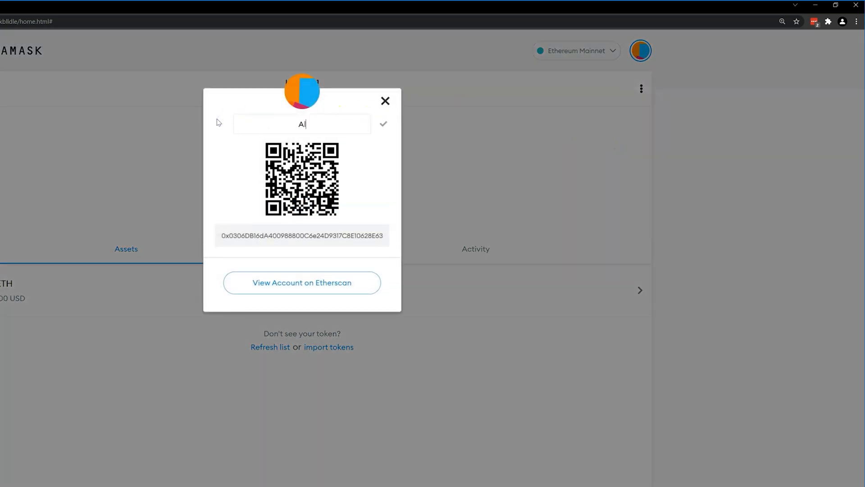
text(lice SafeCard)
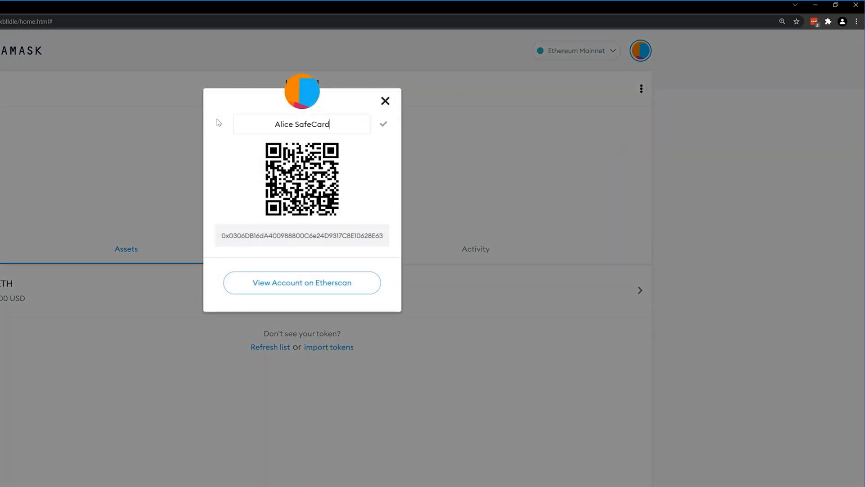
click(384, 123)
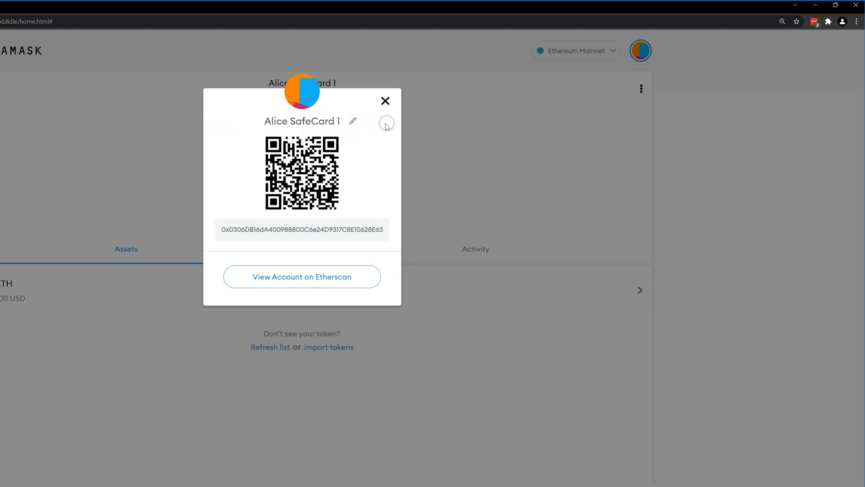
click(385, 100)
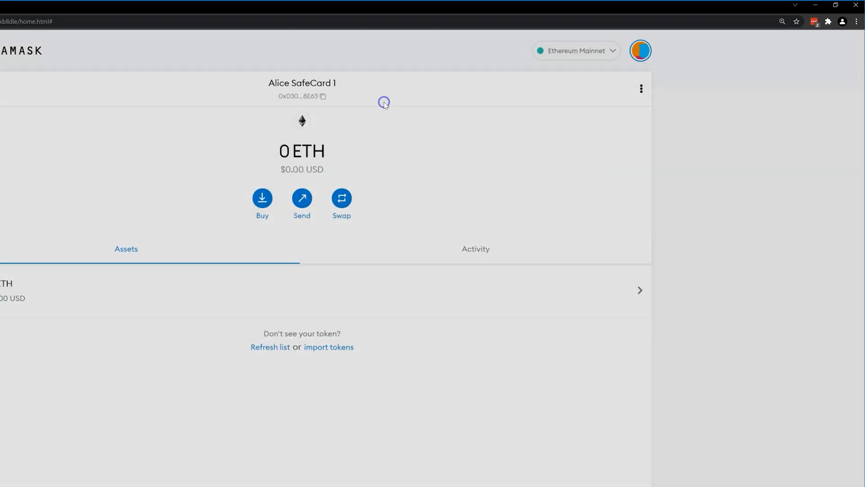
click(640, 51)
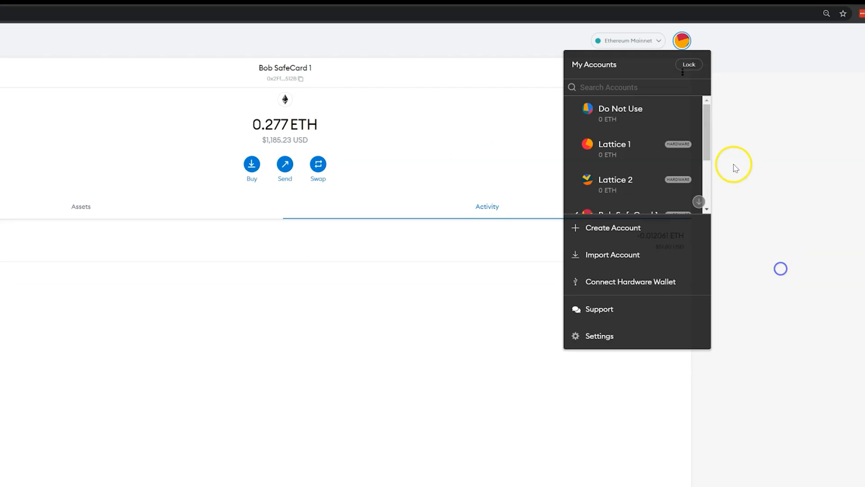
- Switch to the Alice SafeCard 1 account from the accounts list
scroll(down, 3)
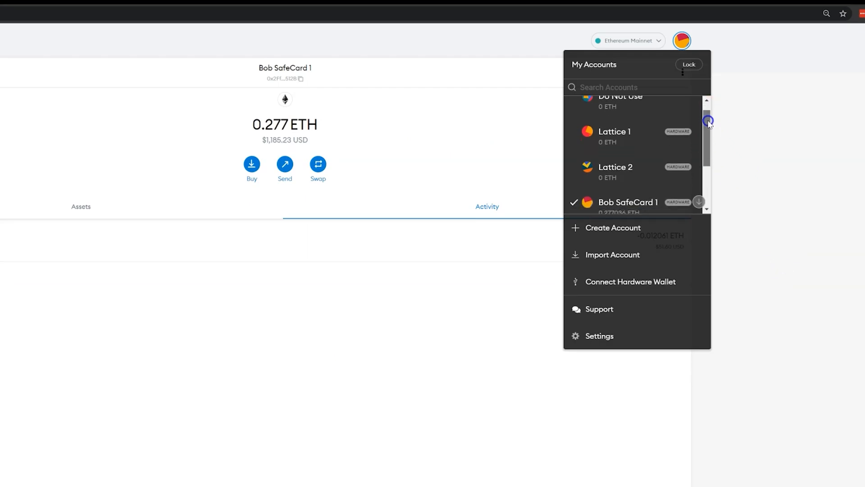
scroll(down, 3)
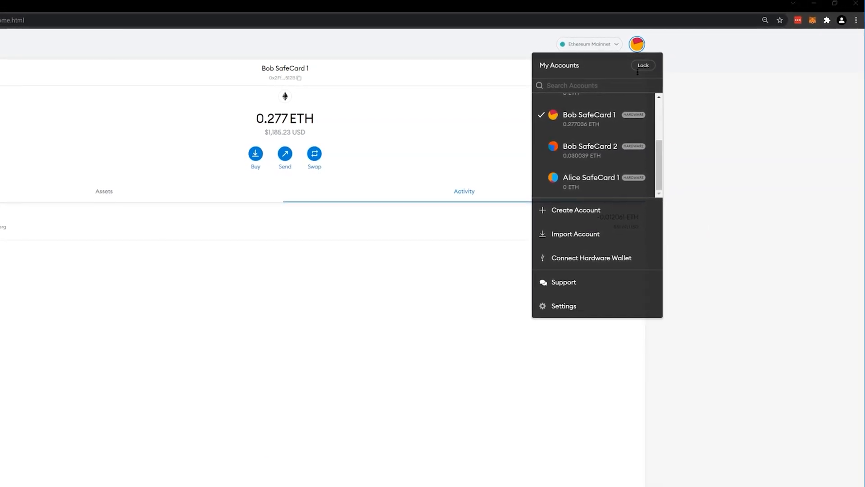
click(589, 182)
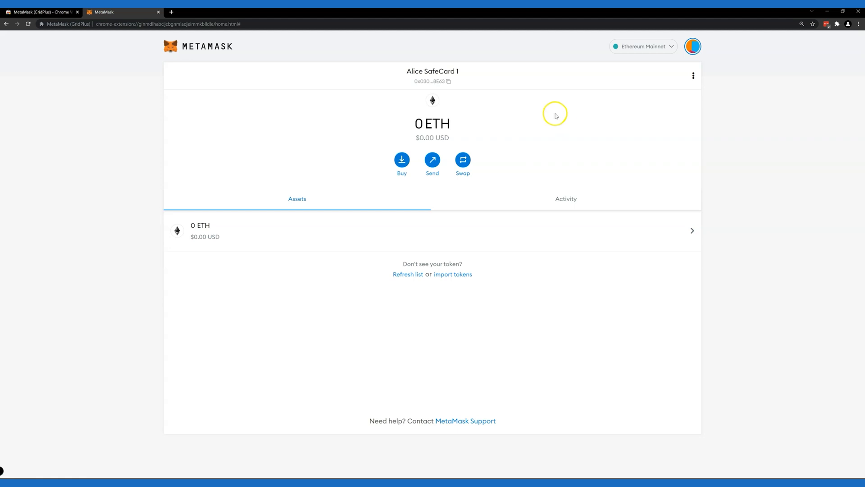
- Switch back to Bob SafeCard 1, showing 0.277 ETH and 50 USDC
click(693, 46)
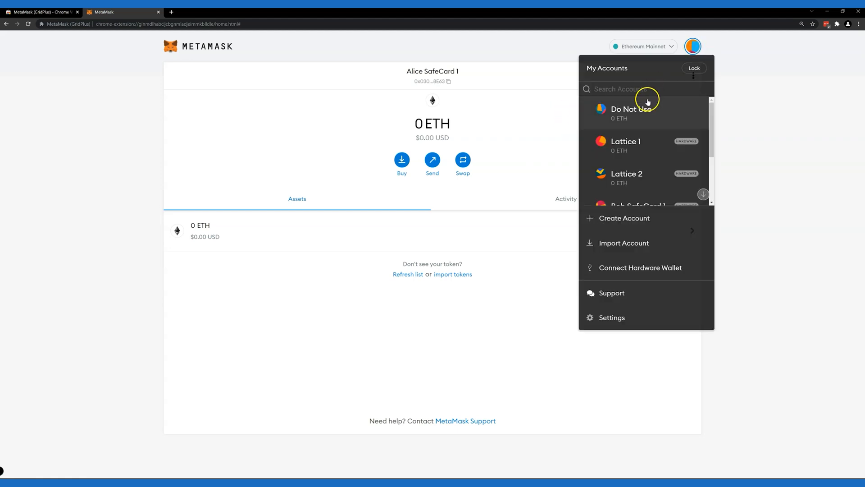
scroll(down, 3)
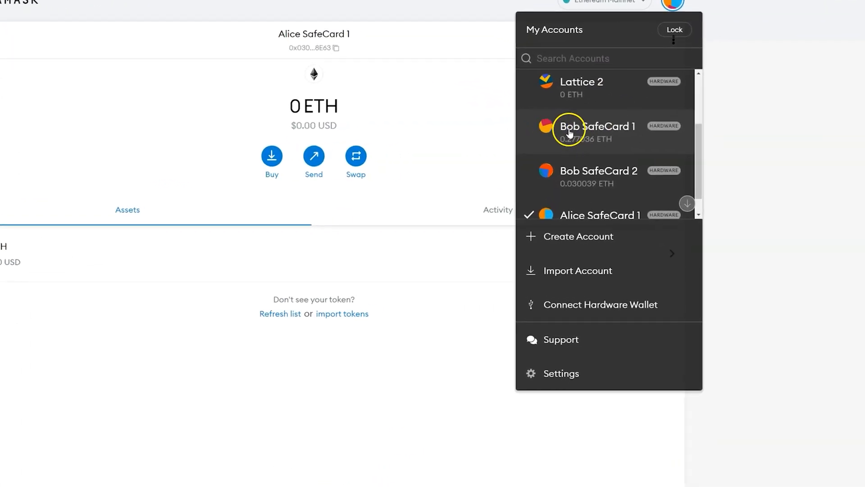
click(595, 129)
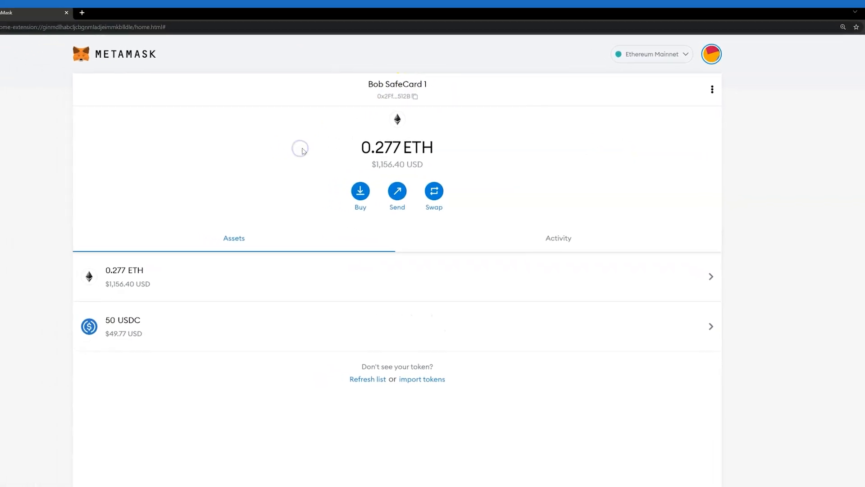
- Launch the Uniswap app in a new tab and start Connect Wallet
click(209, 28)
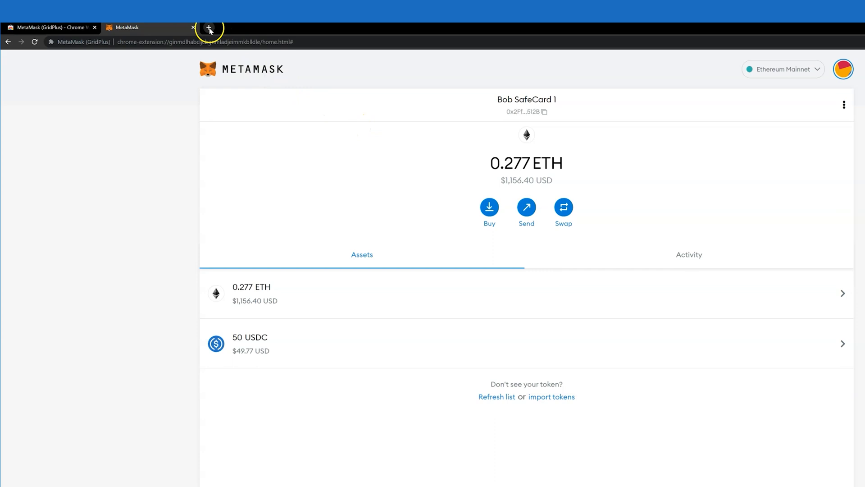
click(209, 27)
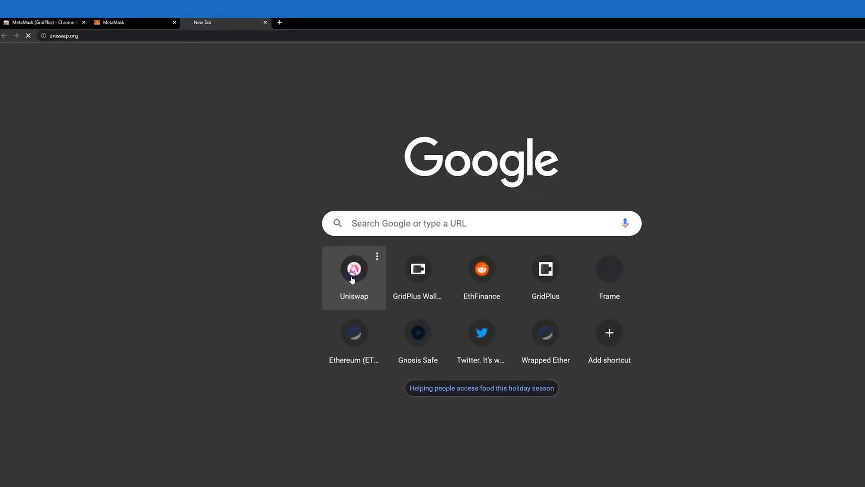
click(353, 270)
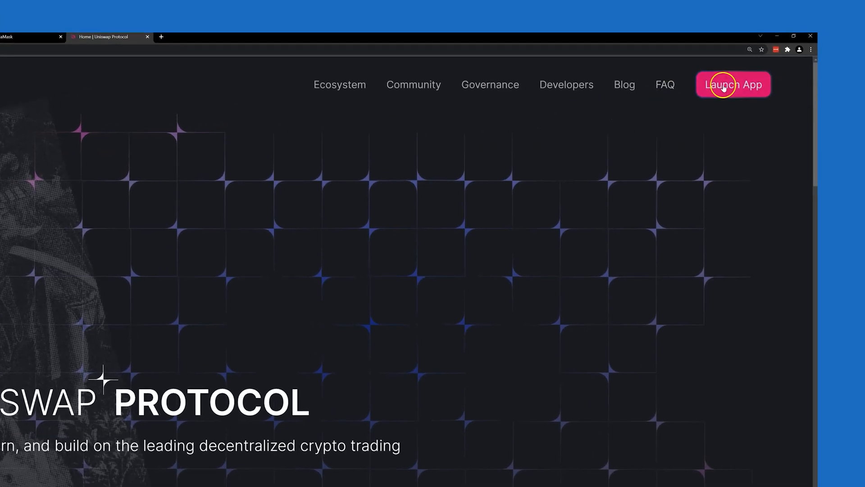
click(733, 85)
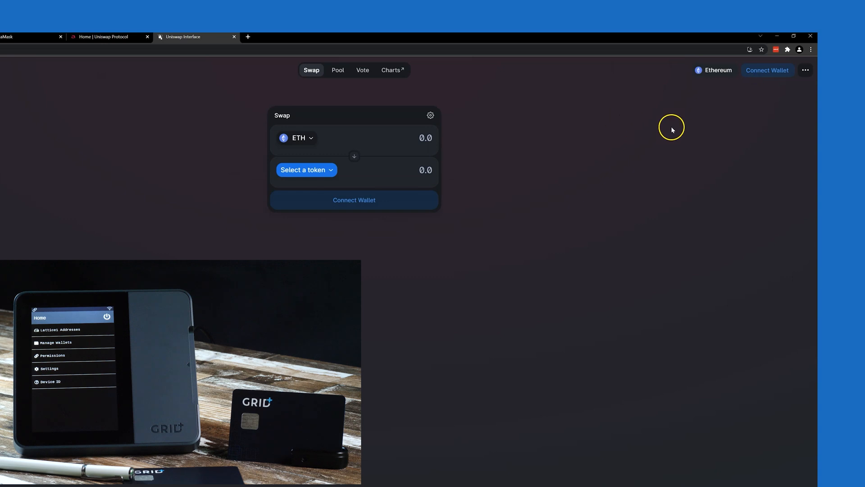
click(353, 200)
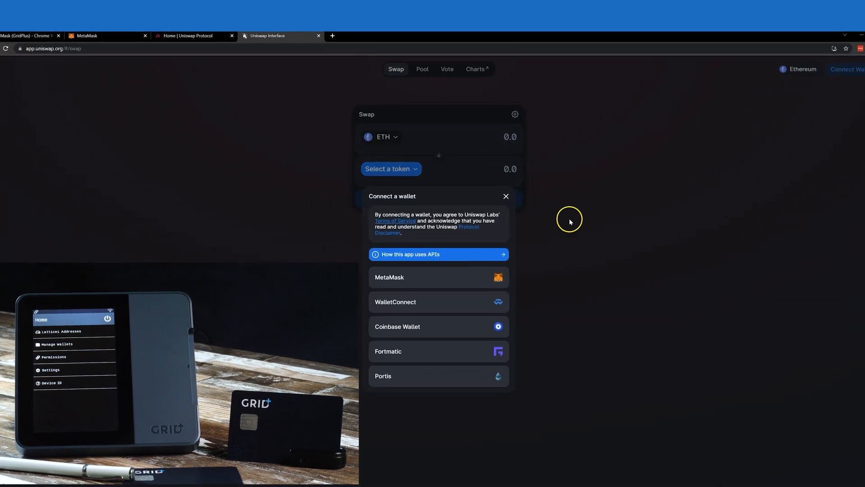
- Connect Bob SafeCard 1 through MetaMask so Uniswap shows its 0.277 ETH balance
click(438, 276)
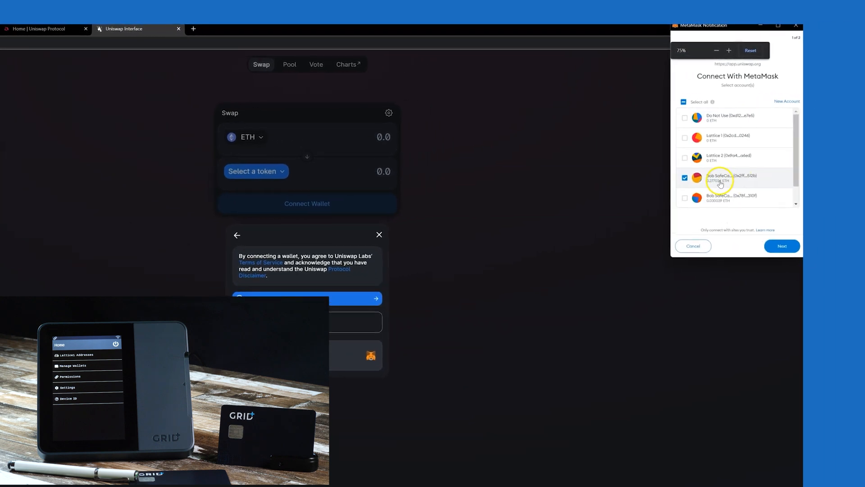
click(729, 51)
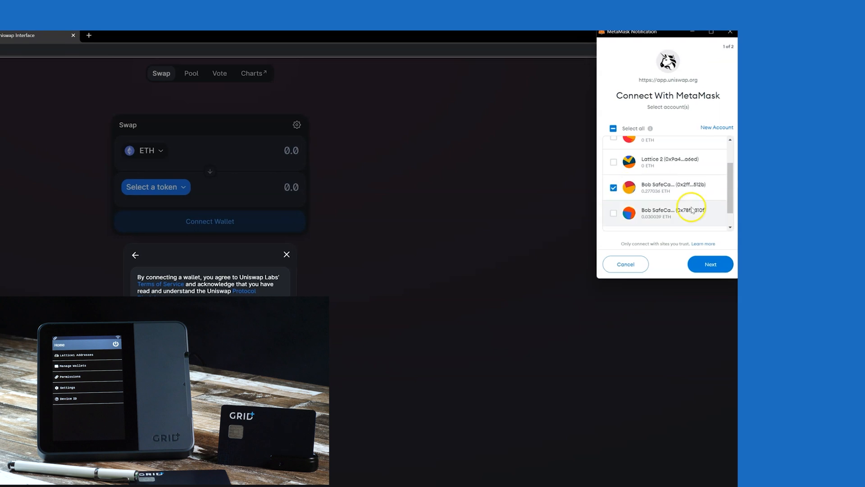
click(710, 265)
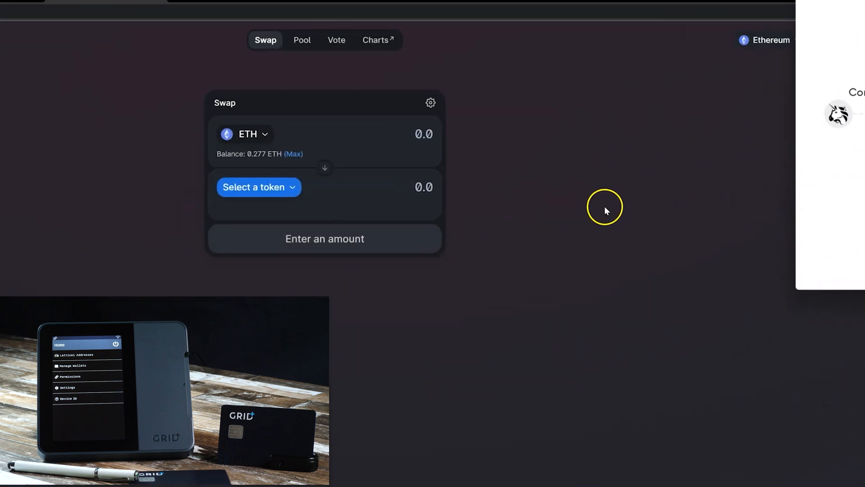
- Set USDC as the token to receive for 50 USDC and review the 0.012001 ETH swap
click(254, 186)
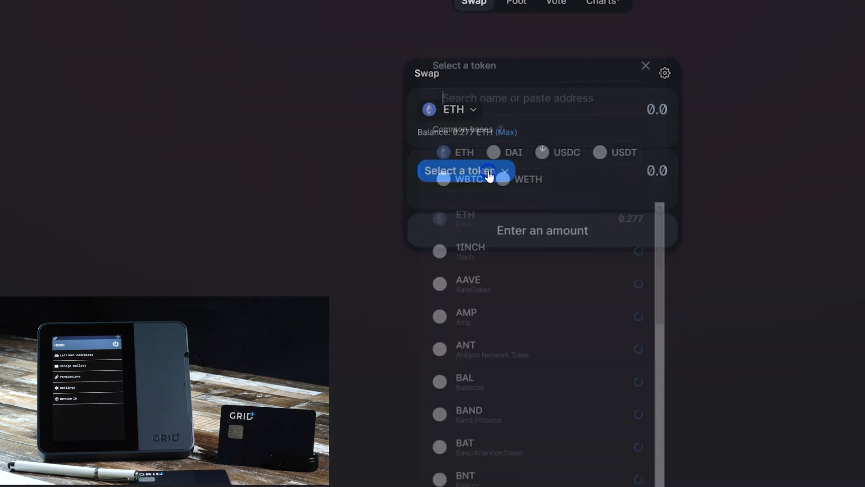
click(567, 152)
text(50)
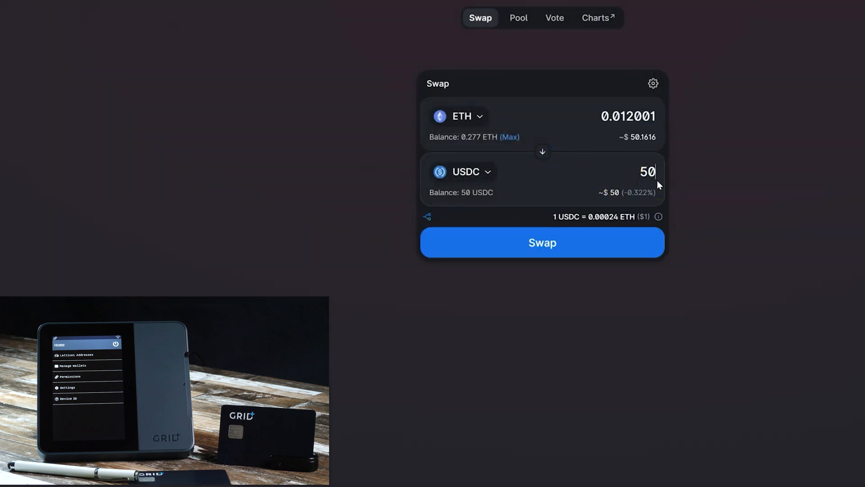
click(541, 243)
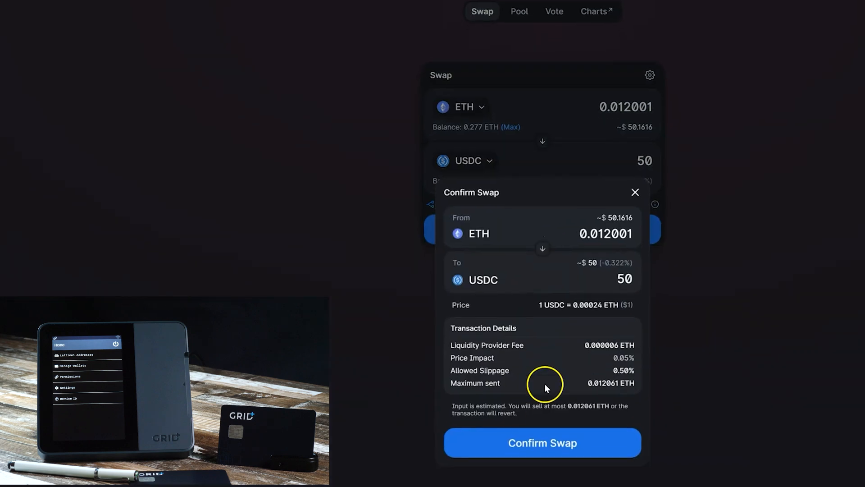
- Confirm the ETH-to-USDC swap and dismiss the swap-failed error
click(542, 442)
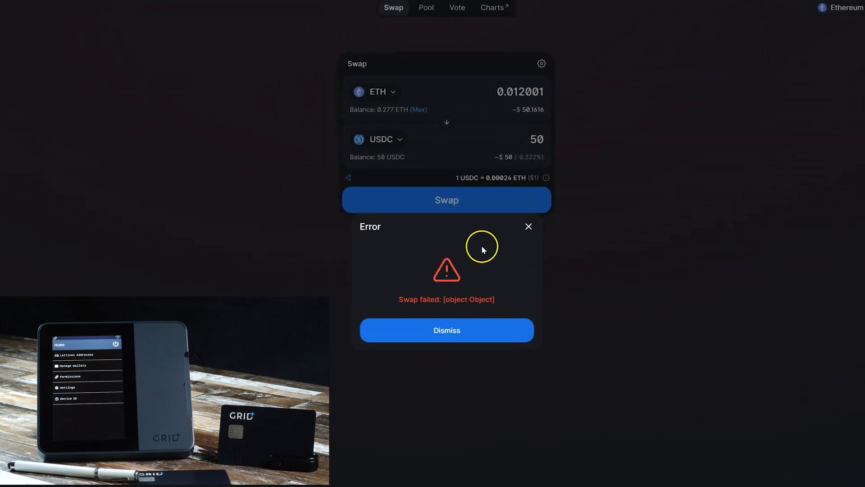
mouse_move(423, 265)
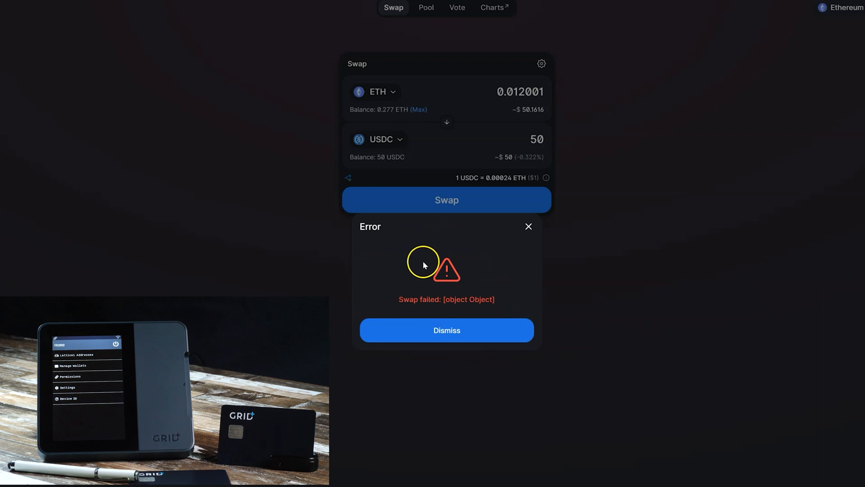
click(446, 330)
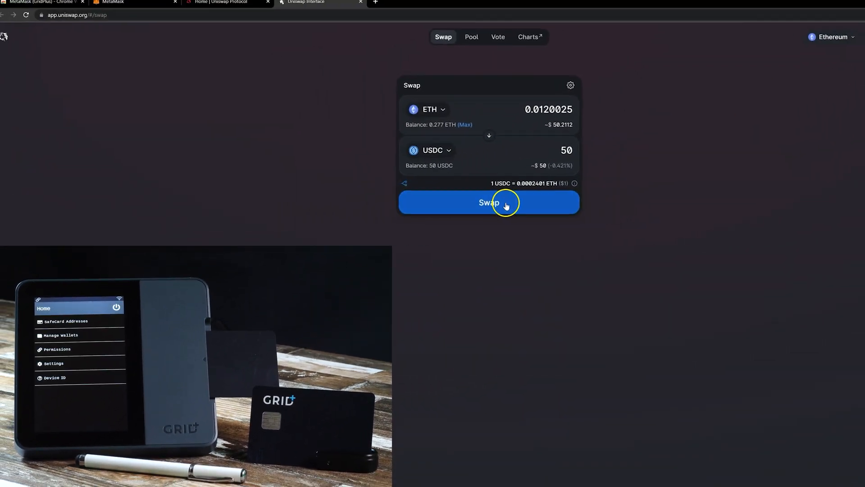
- Resubmit the 0.0120025 ETH-for-50 USDC swap via Confirm Swap, sending it to the wallet
click(488, 202)
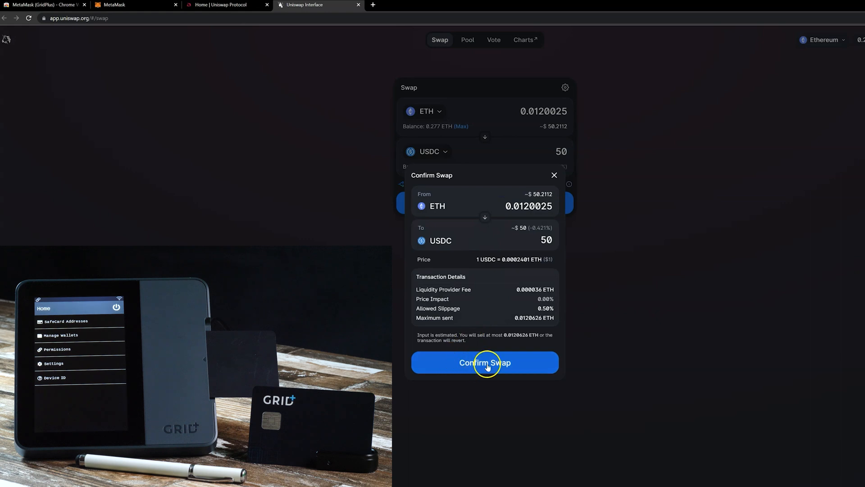
click(485, 362)
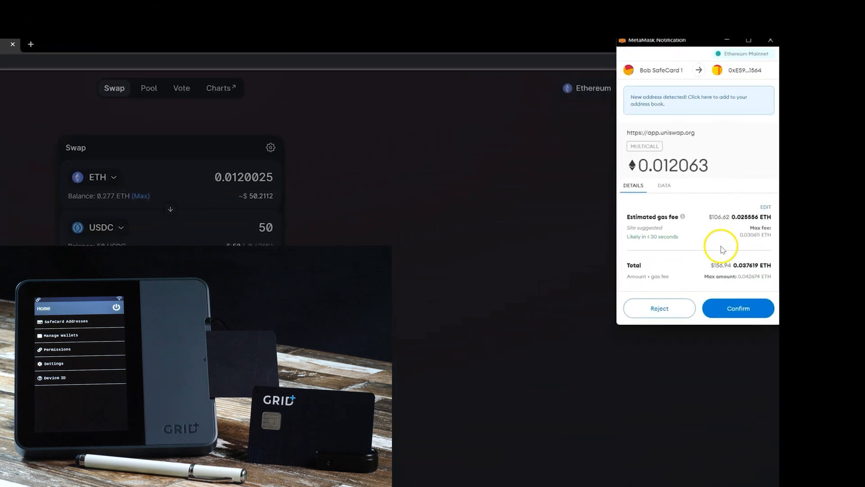
- Confirm the 0.012063 ETH Uniswap transaction in the MetaMask notification window
click(738, 308)
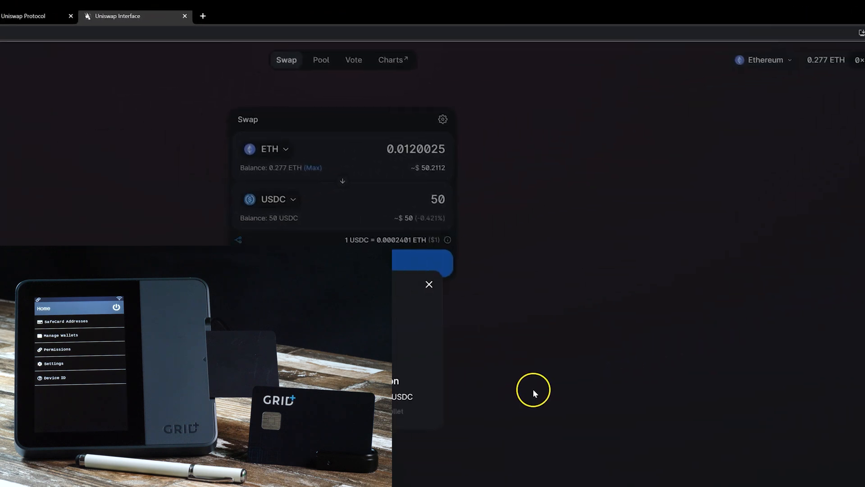
click(424, 264)
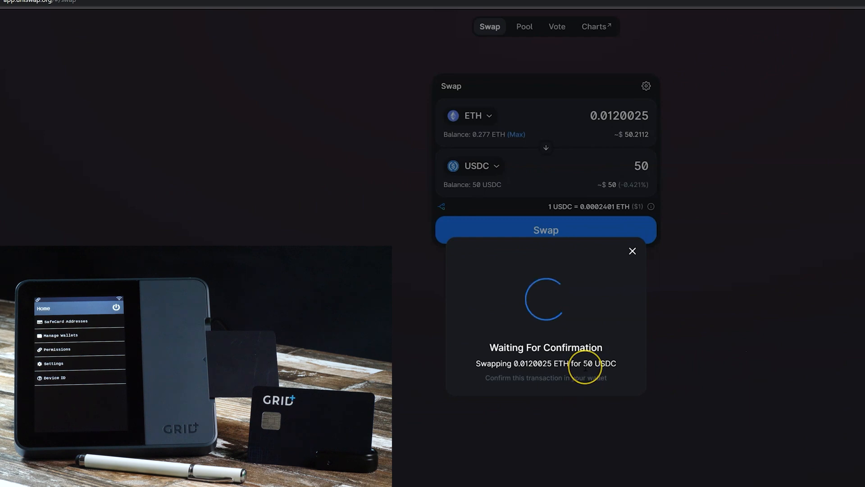